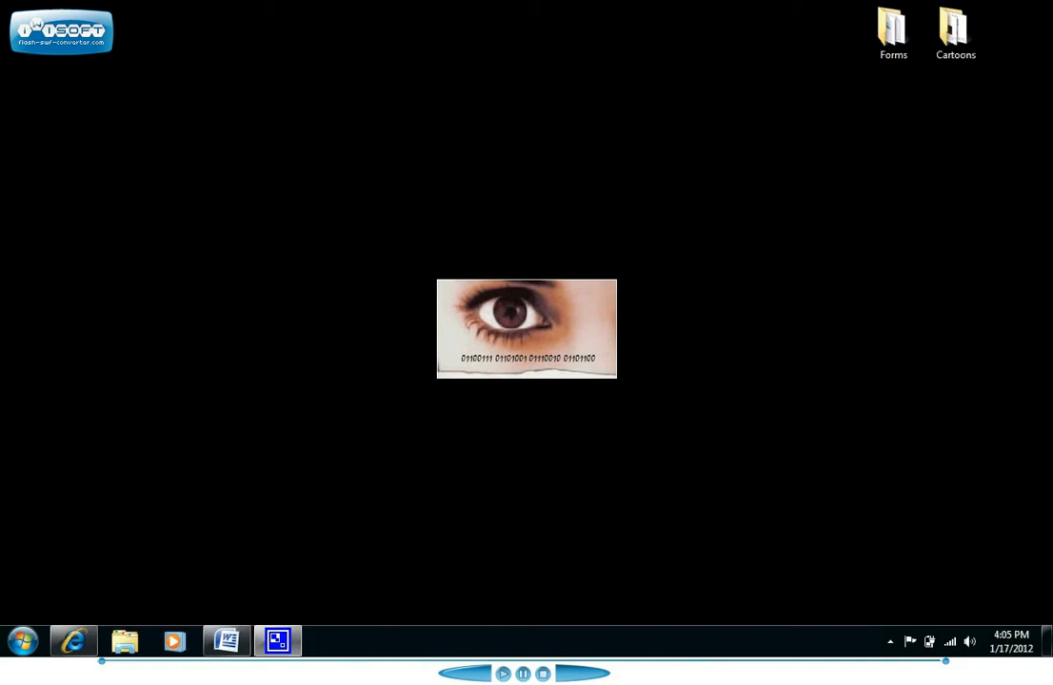
pyautogui.moveTo(28, 483)
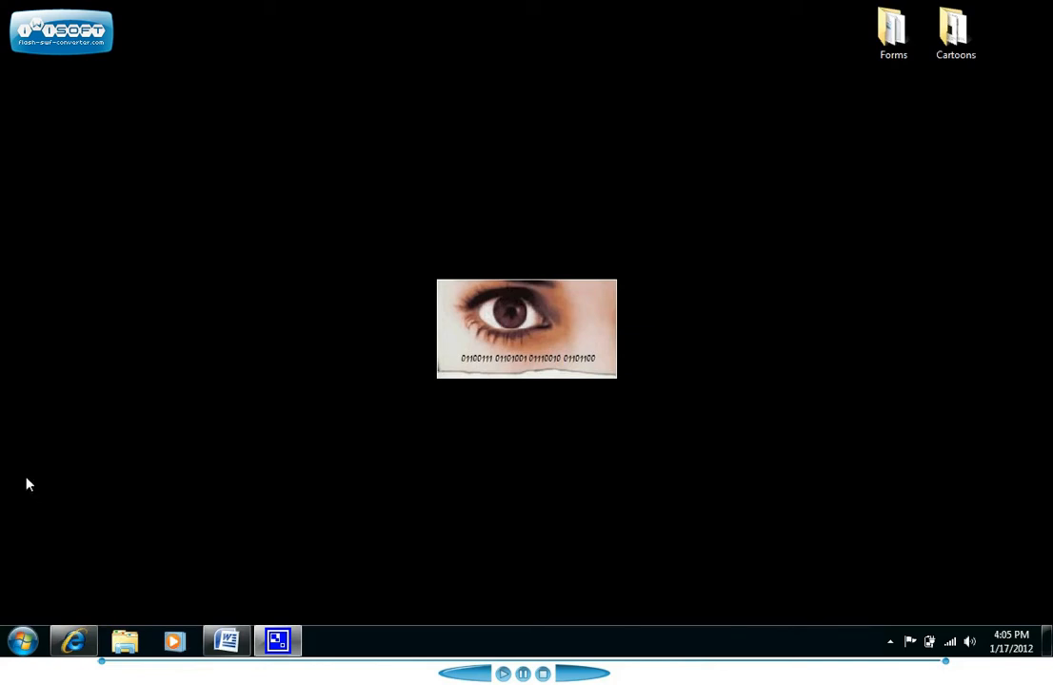
# Step: Open the Start menu and show All Programs to reach Accessories
pyautogui.click(22, 640)
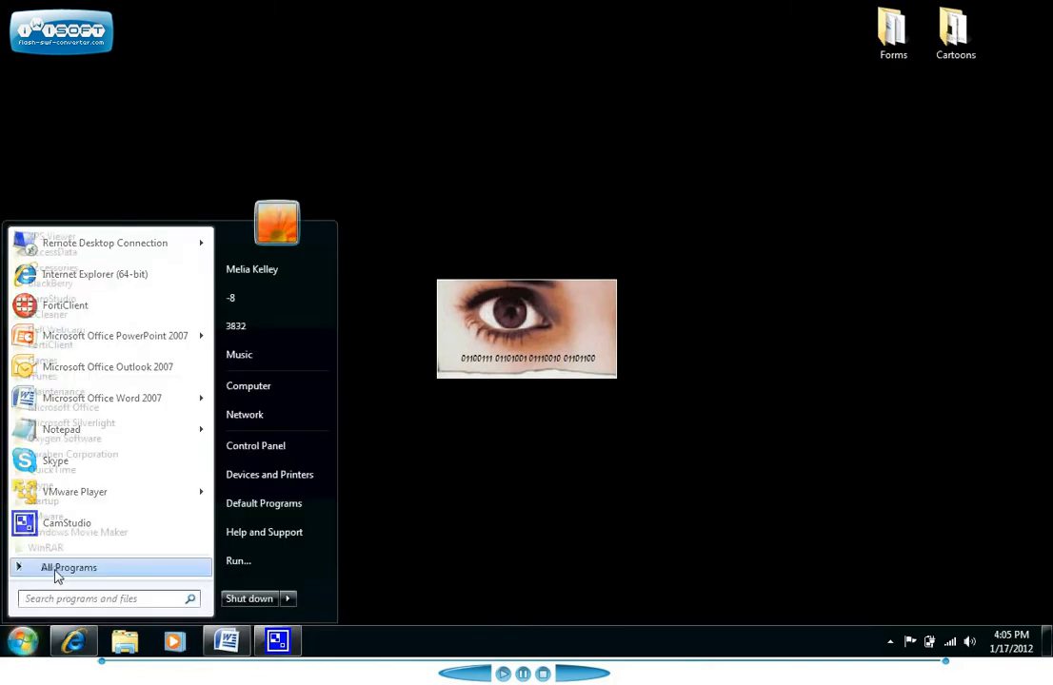
pyautogui.click(69, 567)
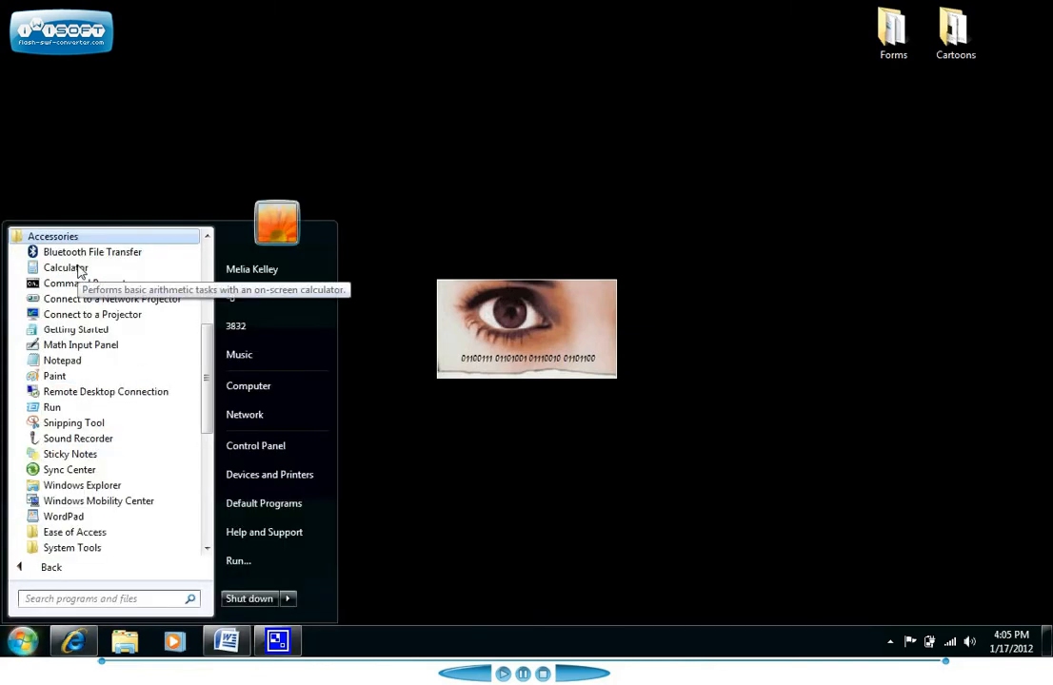
pyautogui.moveTo(83, 283)
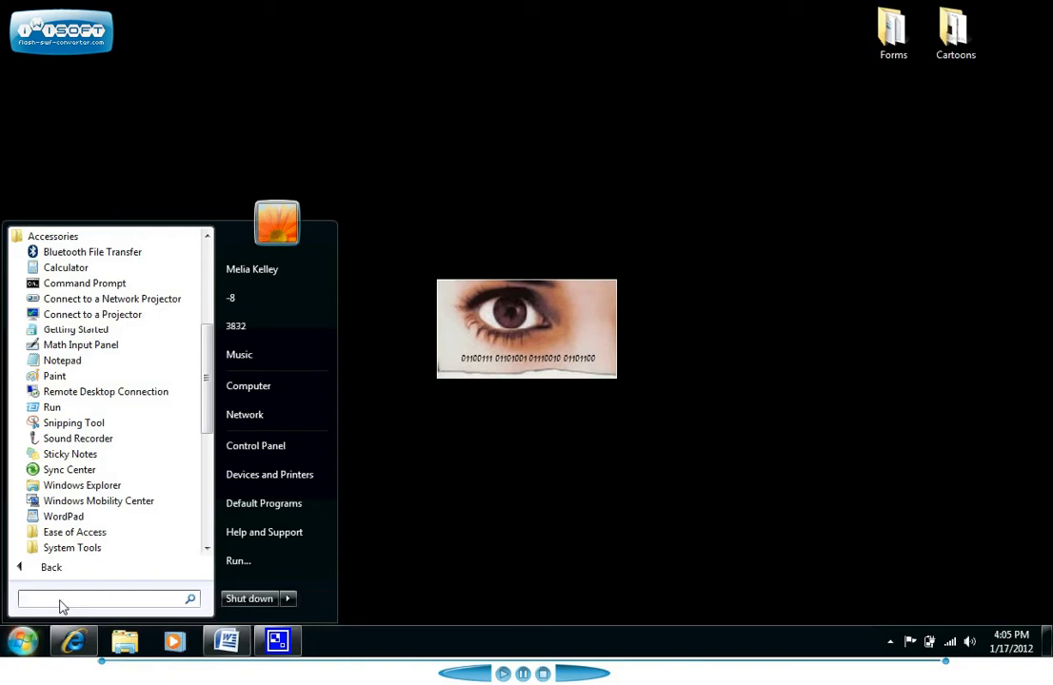
# Step: Launch Command Prompt from Accessories and move to the C: drive root with cd/
pyautogui.click(84, 283)
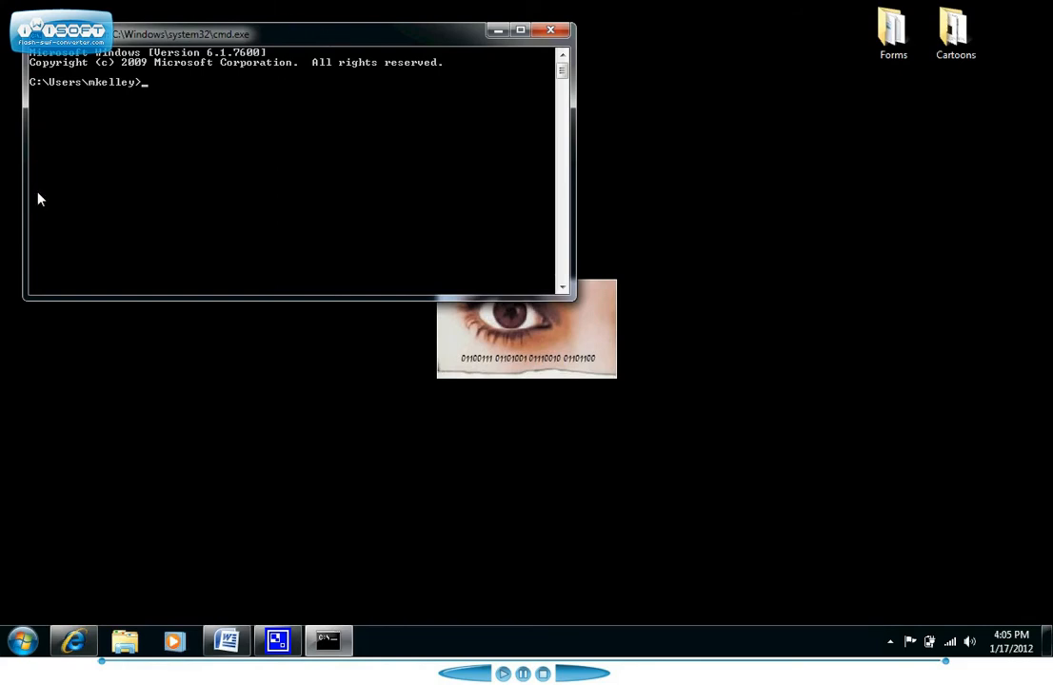
pyautogui.moveTo(485, 99)
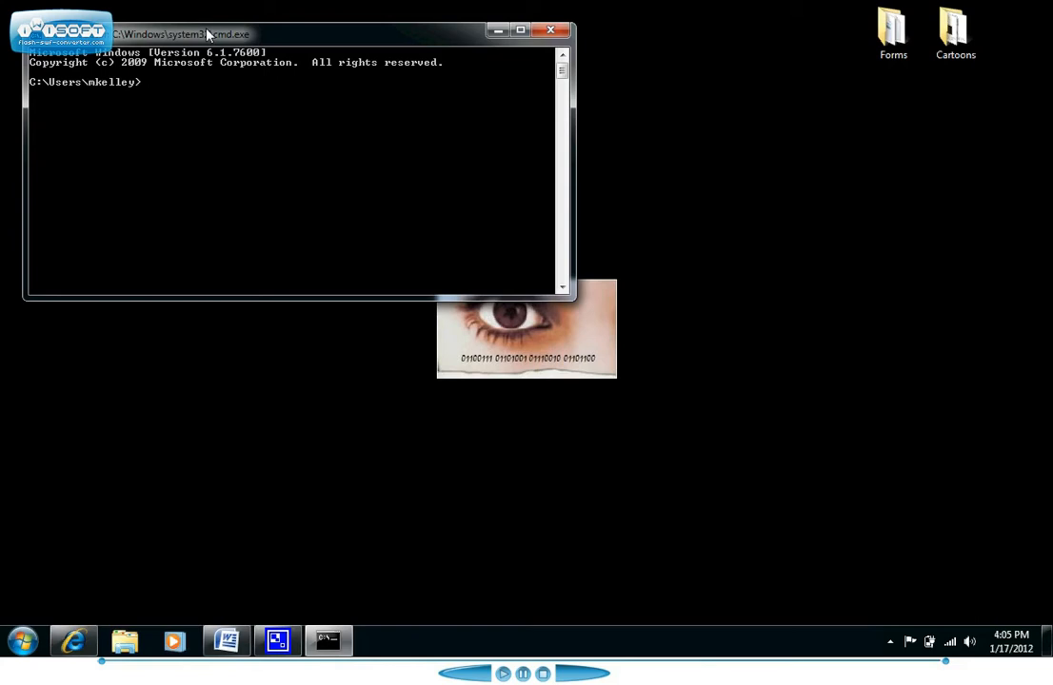
pyautogui.write('cd/')
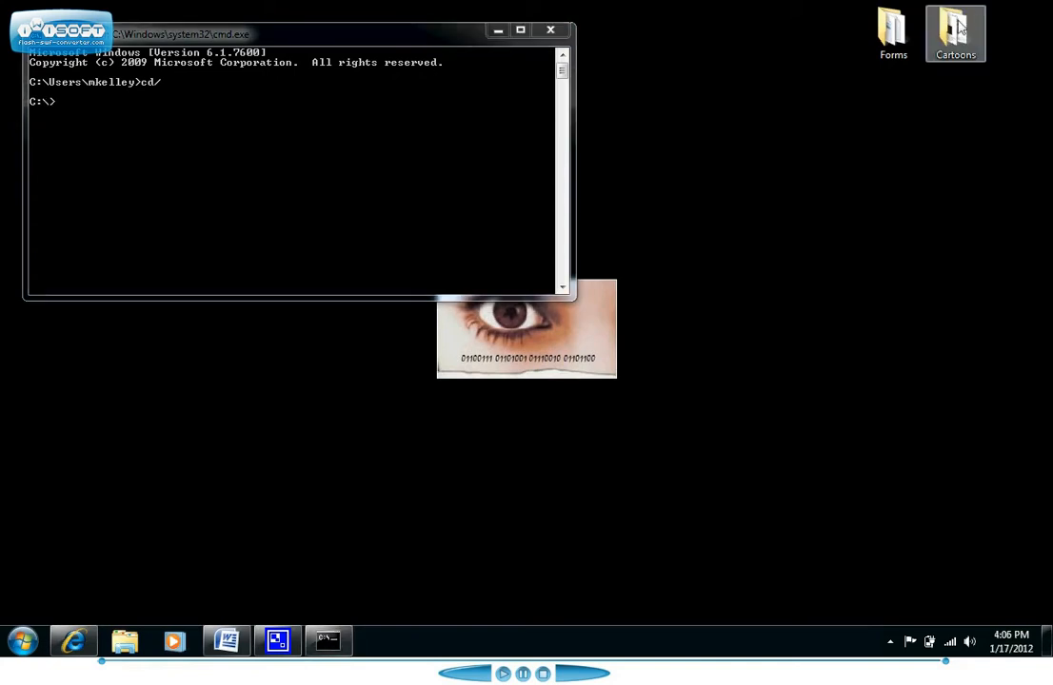
# Step: Open the desktop Cartoons folder, which lists 16 items
pyautogui.doubleClick(954, 26)
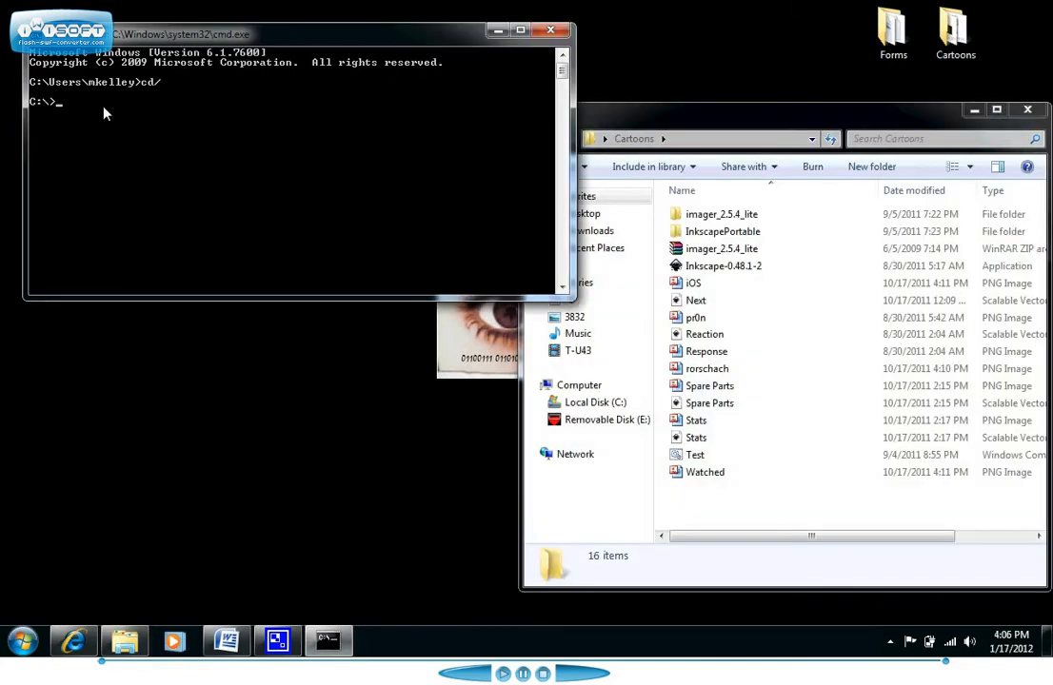
pyautogui.write('cd')
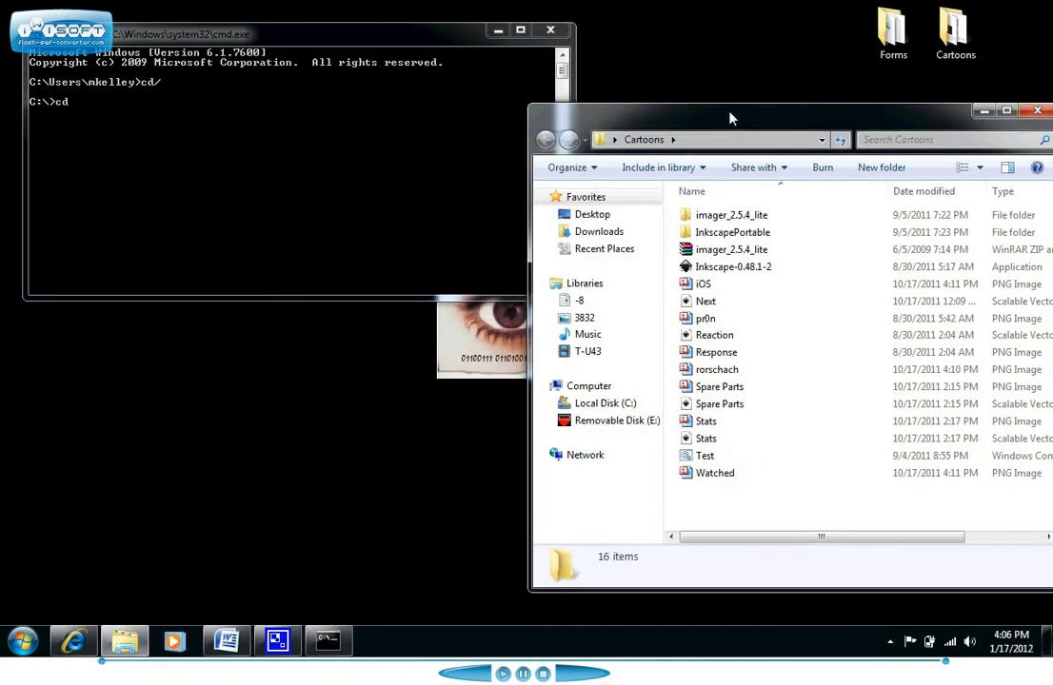
pyautogui.moveTo(454, 59)
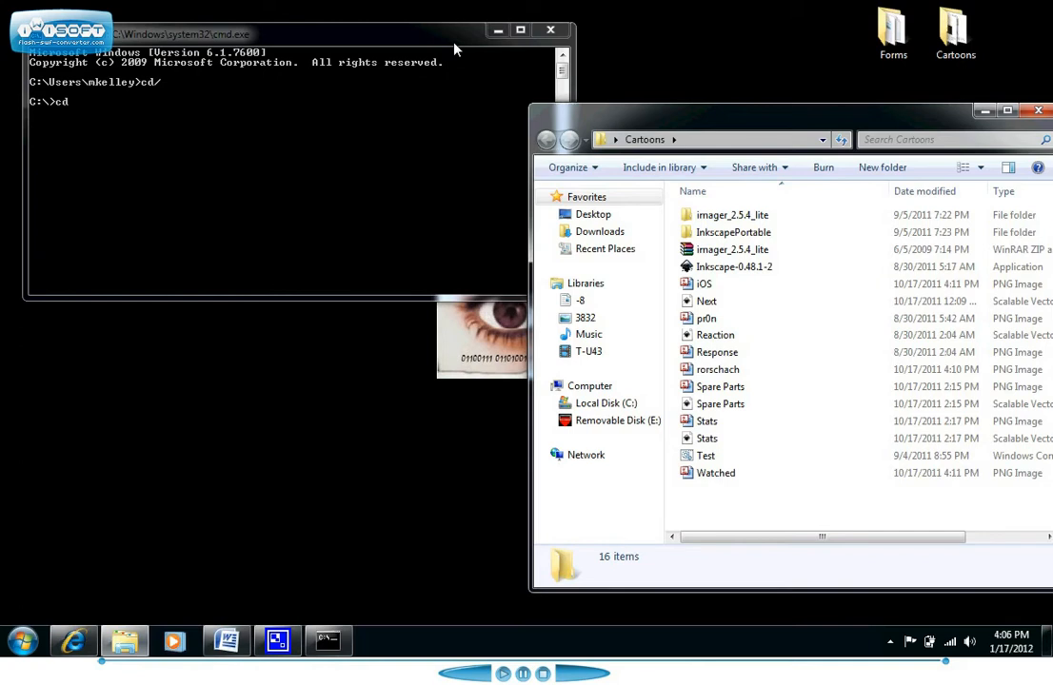
pyautogui.moveTo(671, 95)
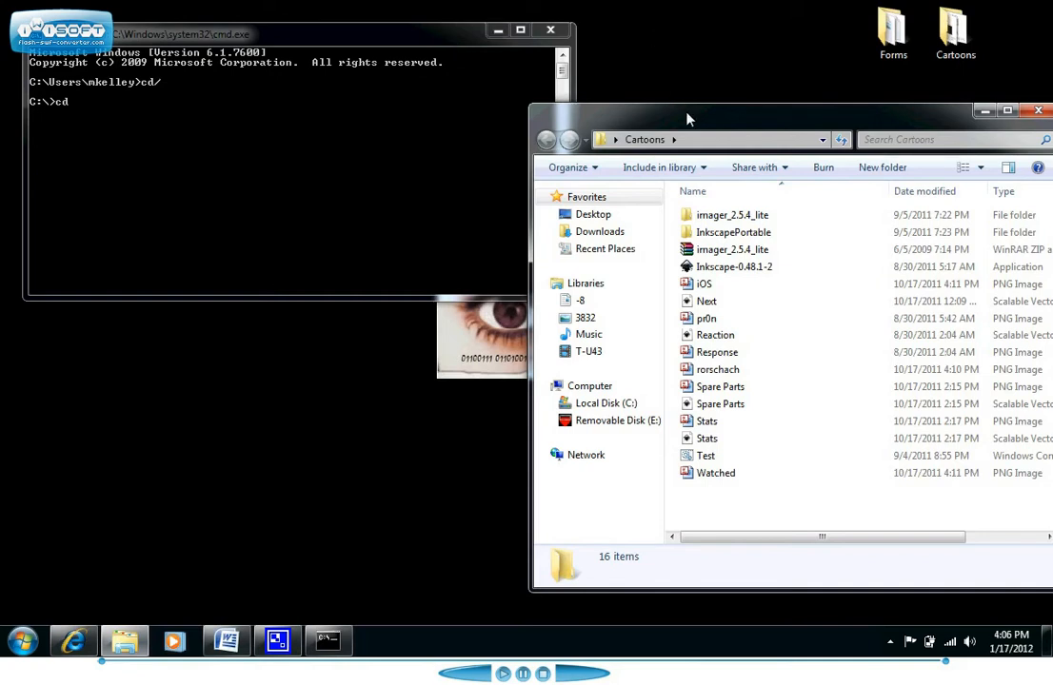
pyautogui.moveTo(699, 92)
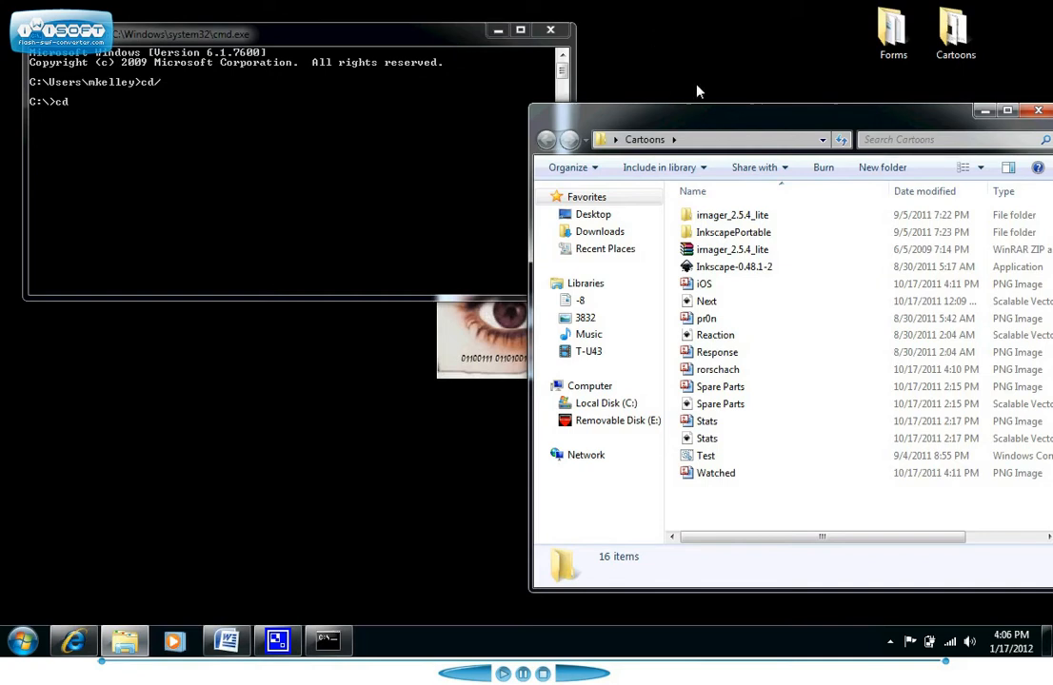
# Step: Return to the command window to type the cd path to Desktop\Cartoons
pyautogui.click(709, 140)
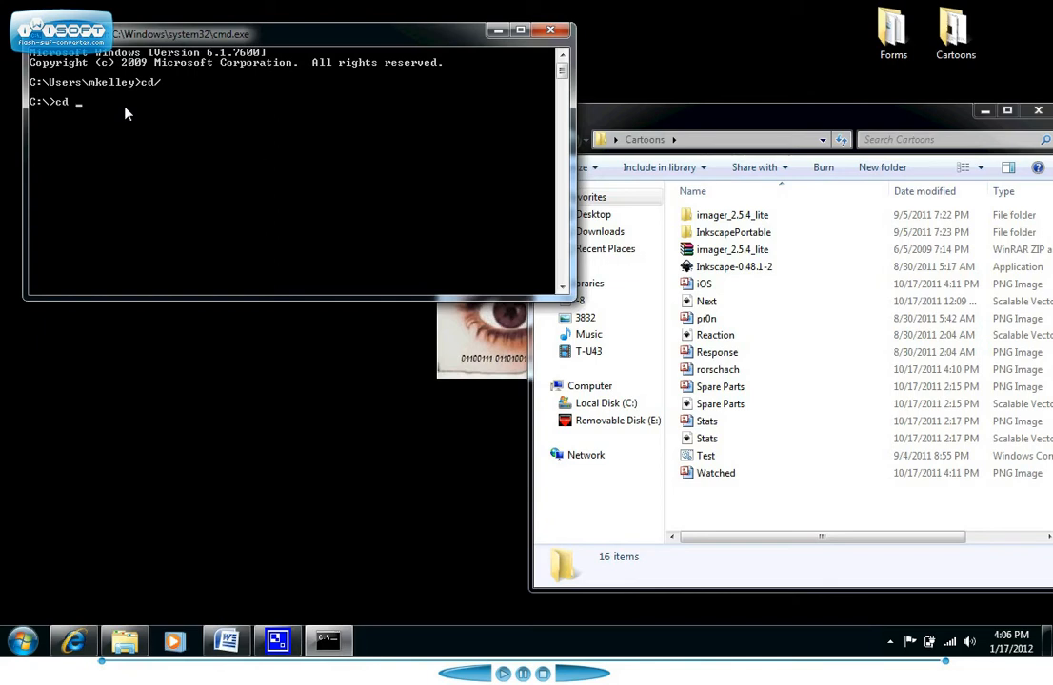
pyautogui.moveTo(214, 187)
pyautogui.write(' C:\\Users\\mkelley\\Desktop\\Cartoons')
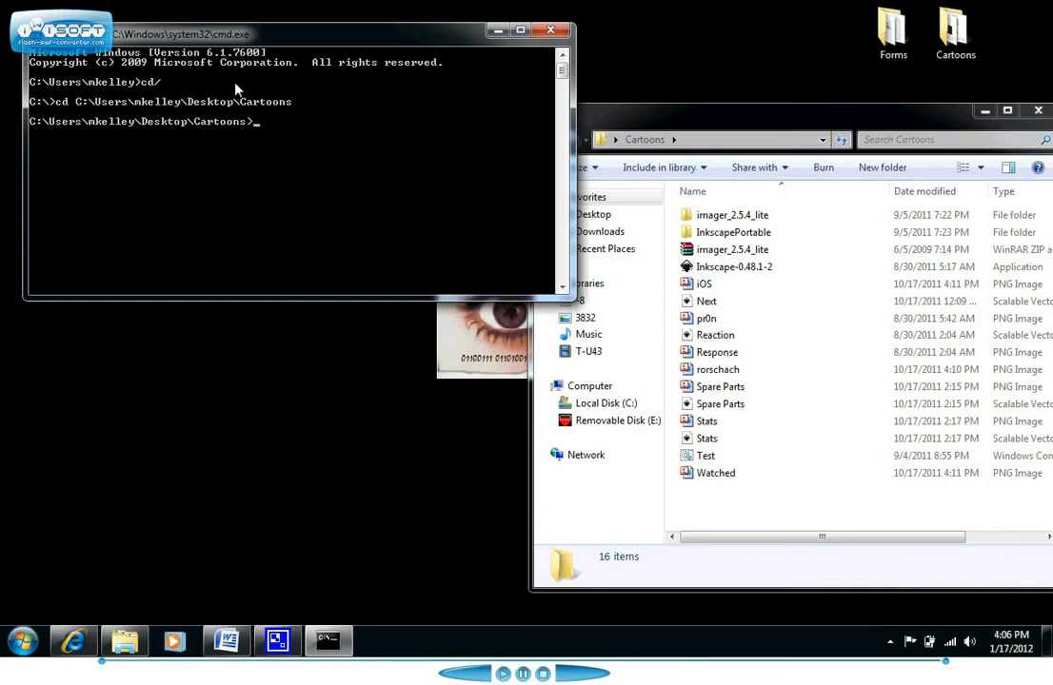
pyautogui.moveTo(32, 133)
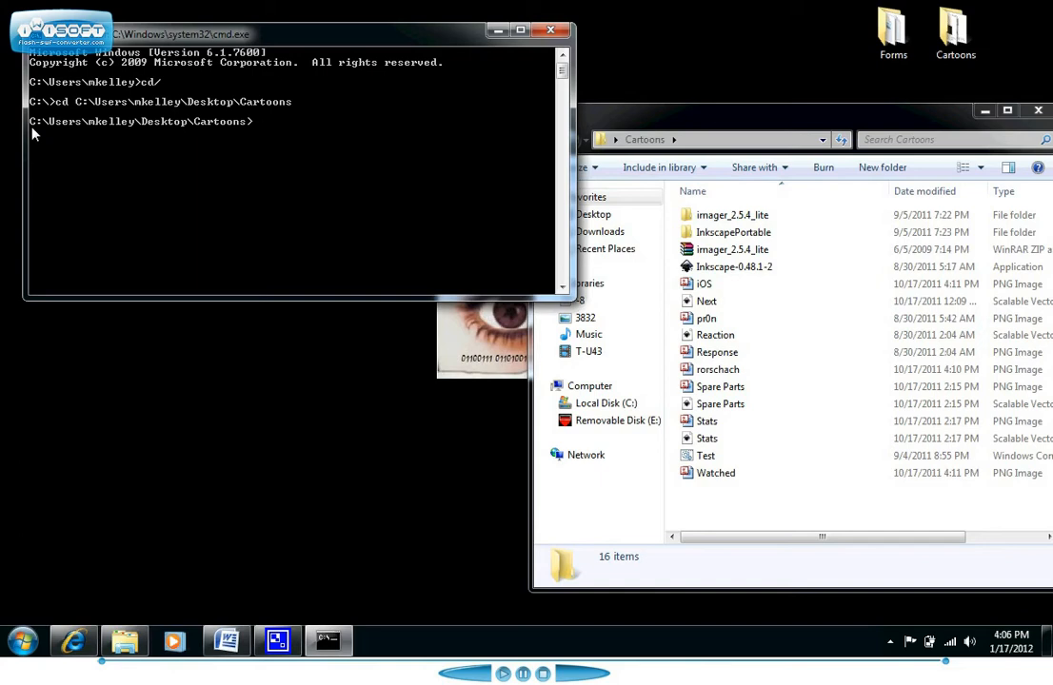
pyautogui.moveTo(326, 120)
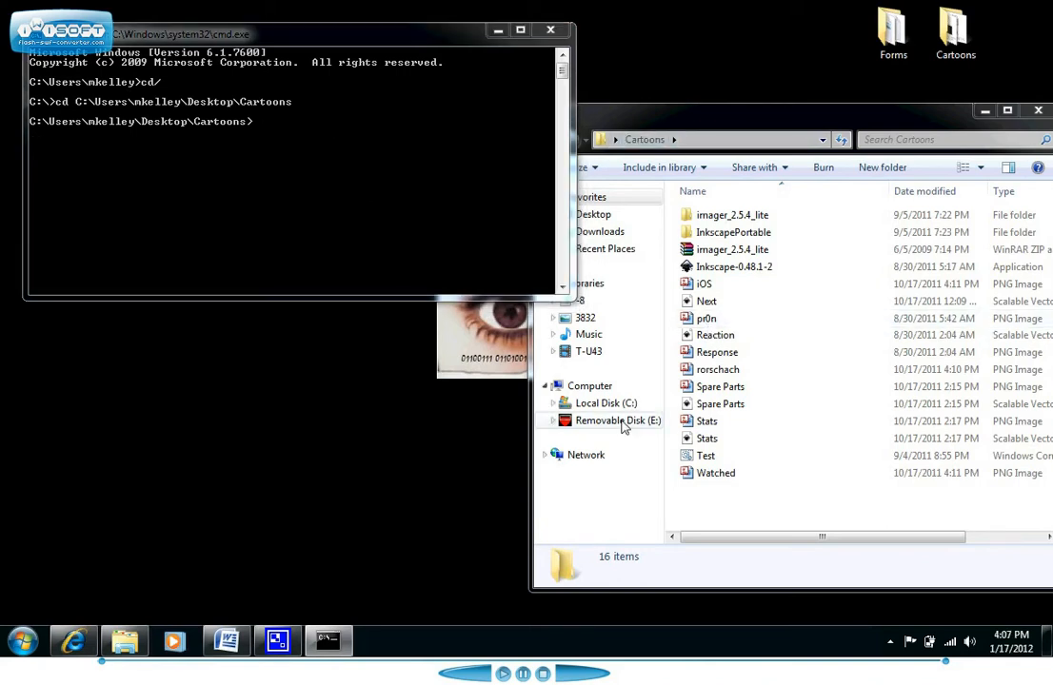
# Step: Switch the command prompt to the E: thumb drive
pyautogui.click(616, 420)
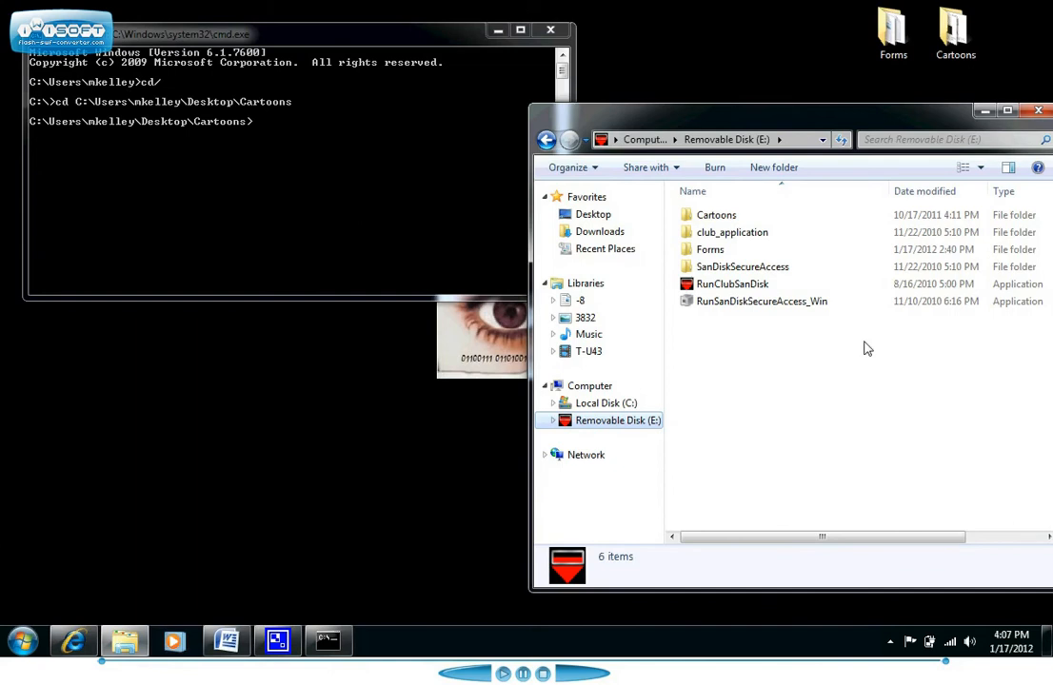
pyautogui.moveTo(624, 437)
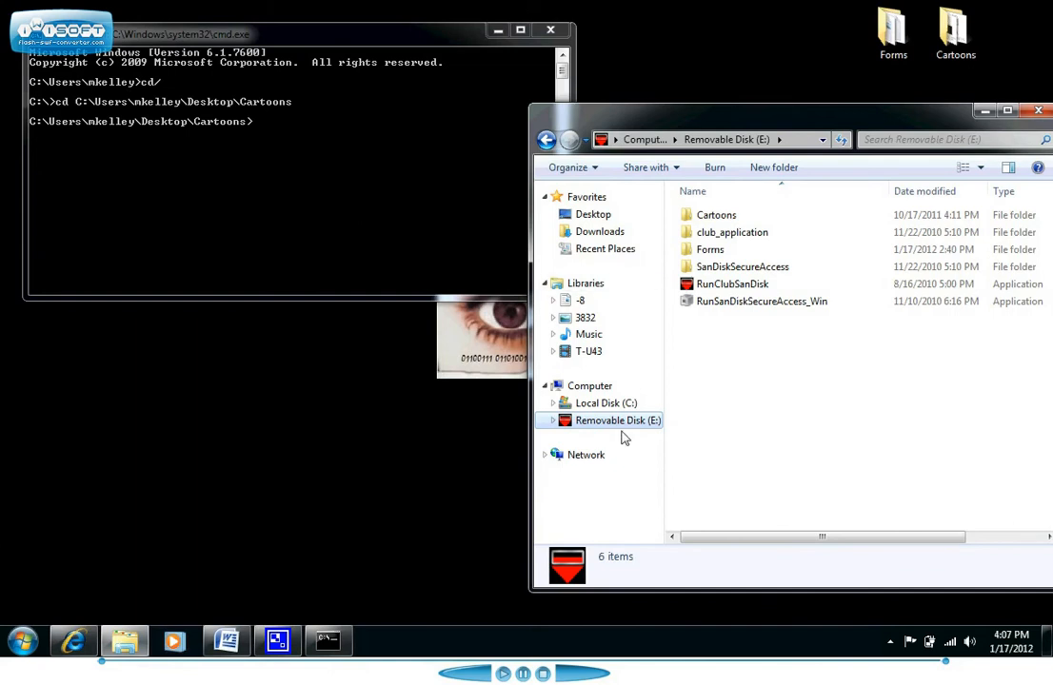
pyautogui.click(252, 133)
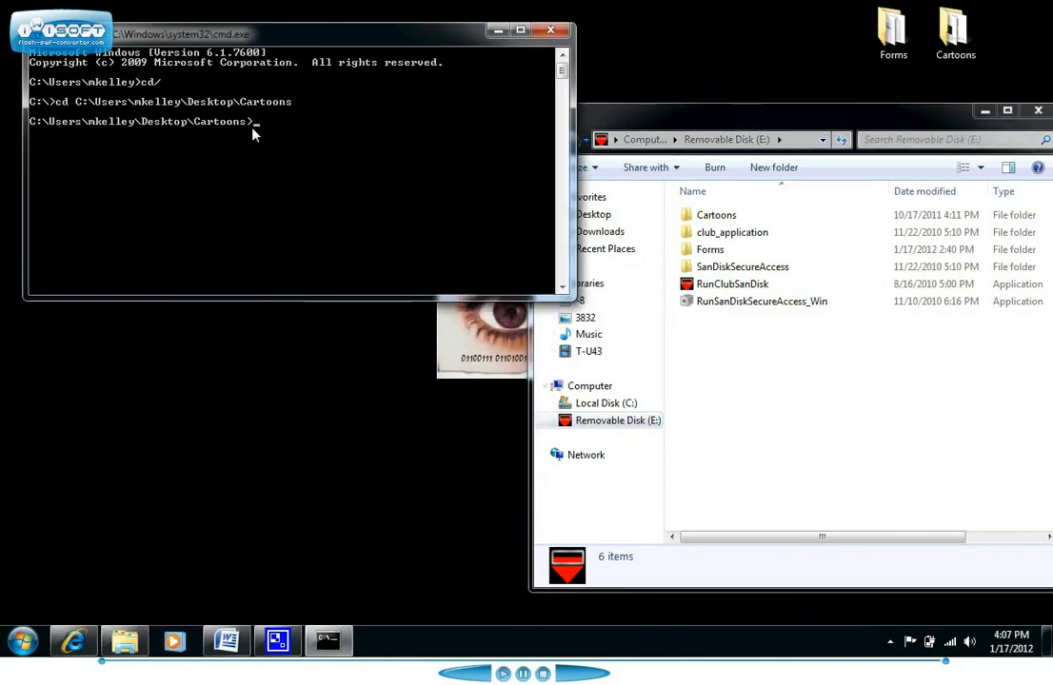
pyautogui.write('E:')
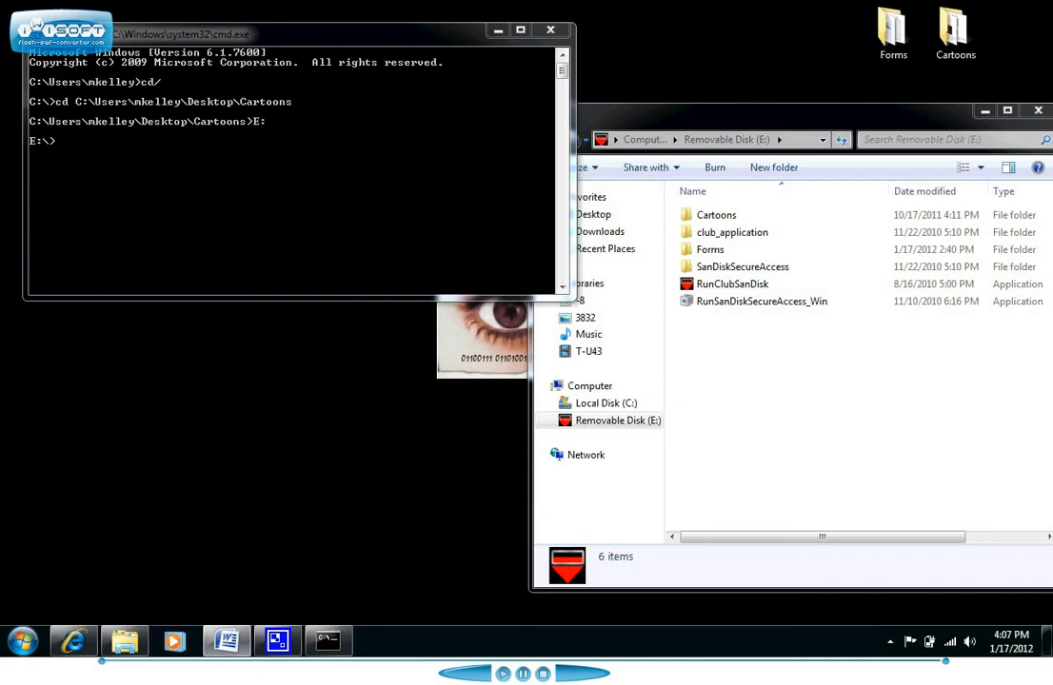
pyautogui.moveTo(744, 112)
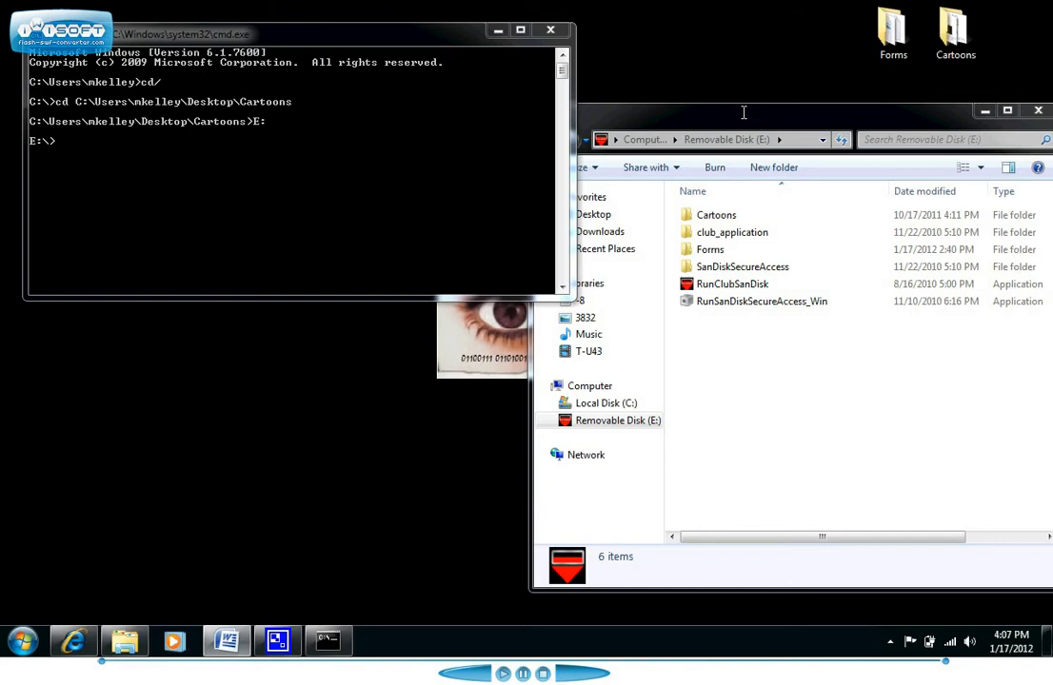
# Step: Run dir /s on the E: drive to list all files and subfolders
pyautogui.click(134, 157)
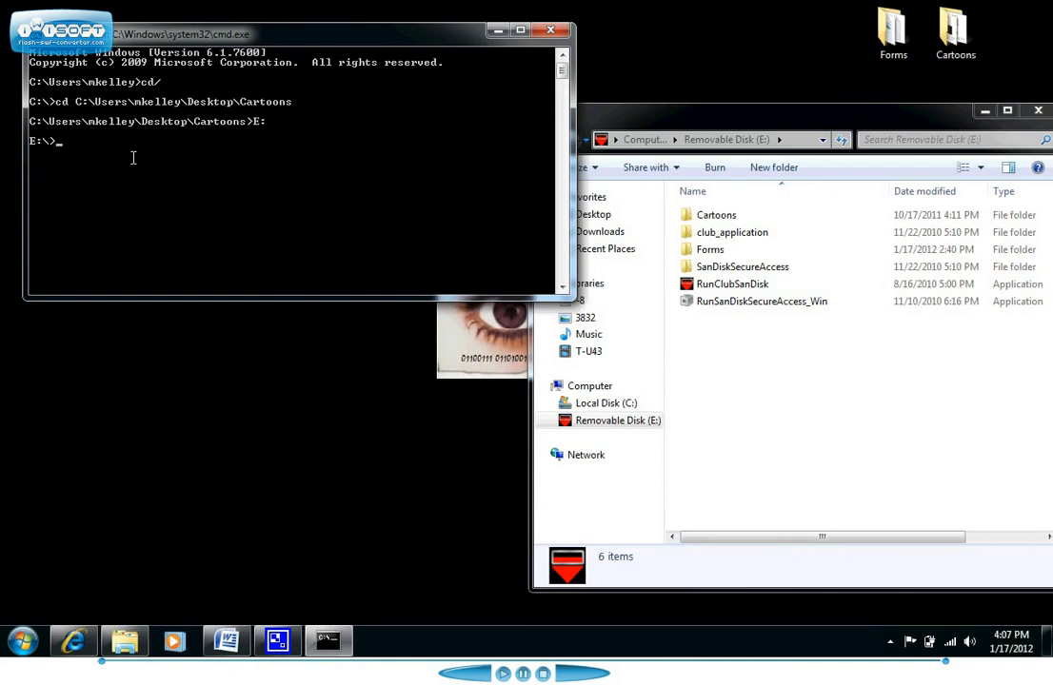
pyautogui.write('dir')
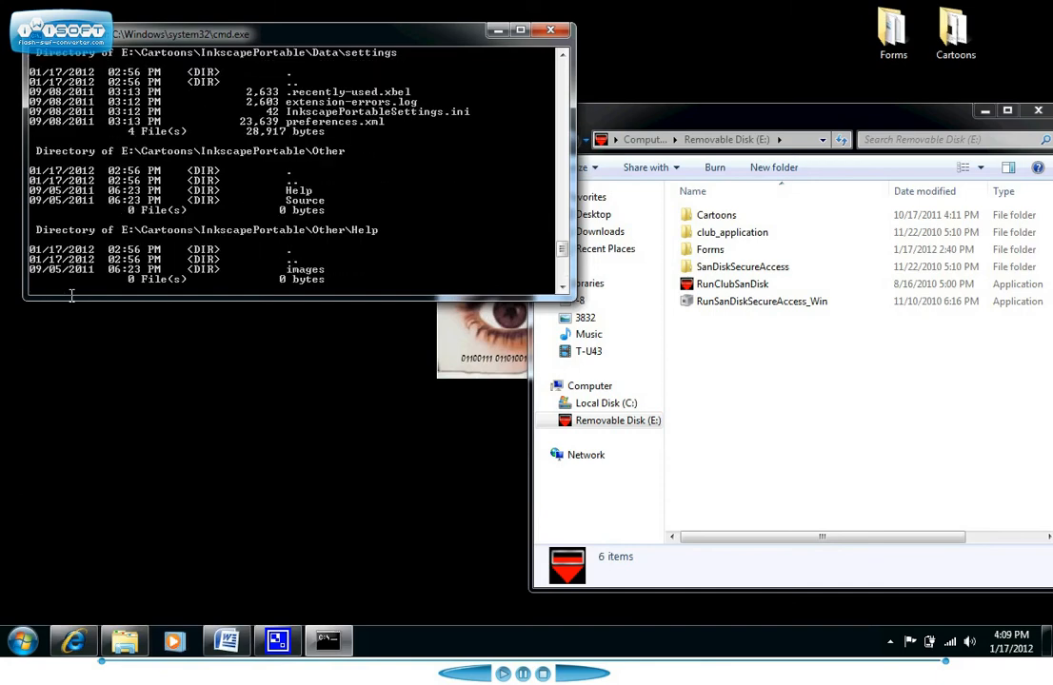
# Step: Type dir /s > C:\list.txt after the 2689-file listing finishes
pyautogui.scroll(-3)
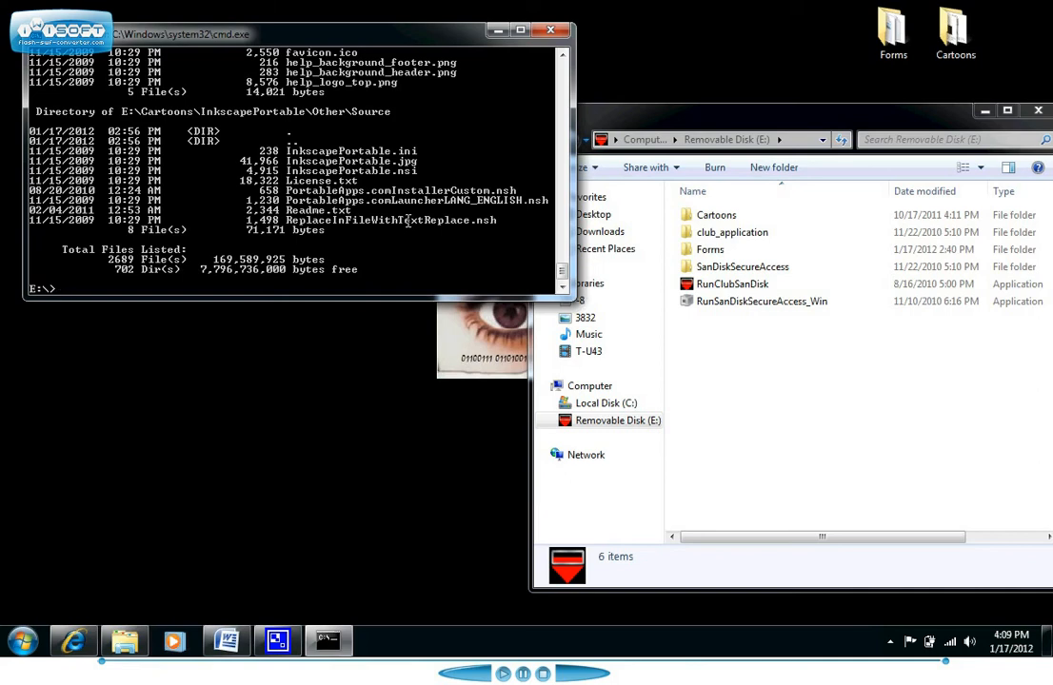
pyautogui.write('dir /x')
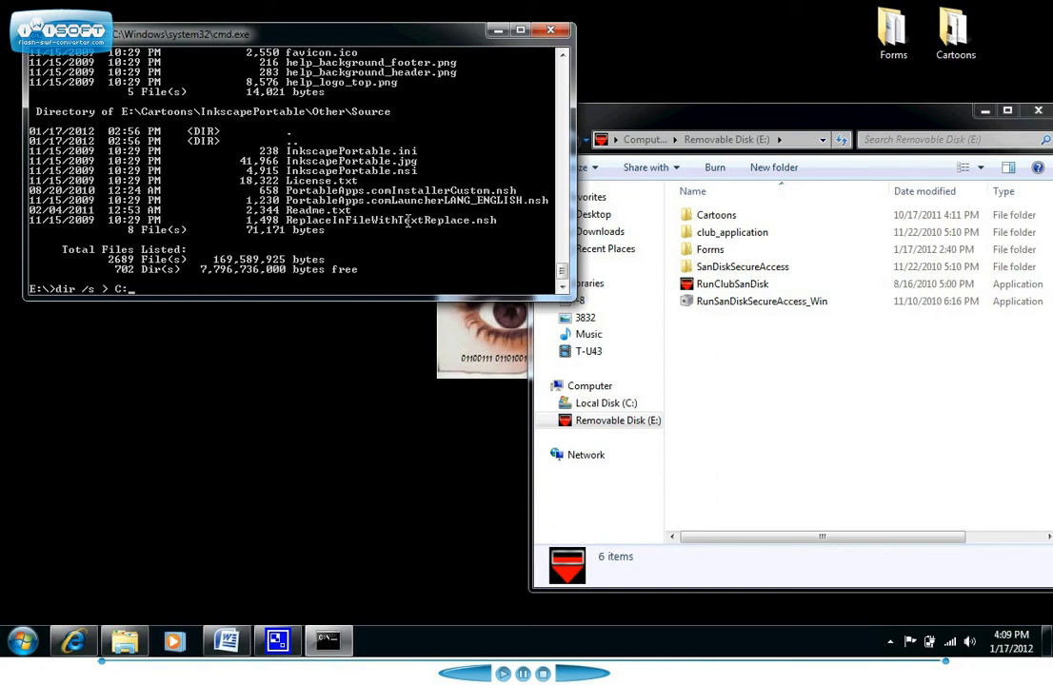
pyautogui.write('\\')
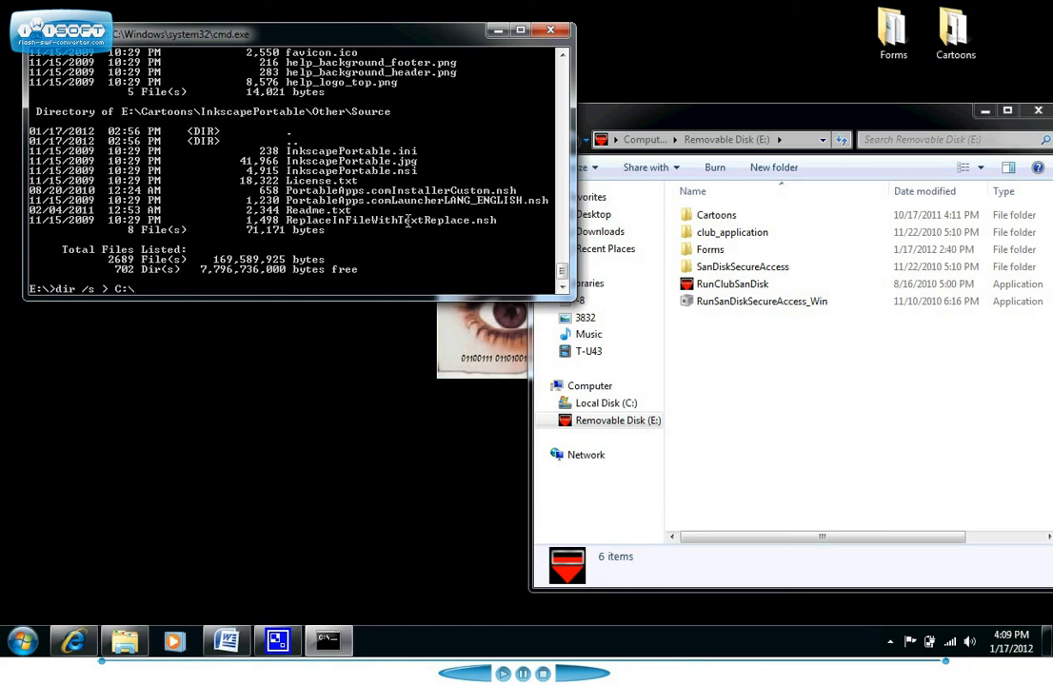
pyautogui.write('list')
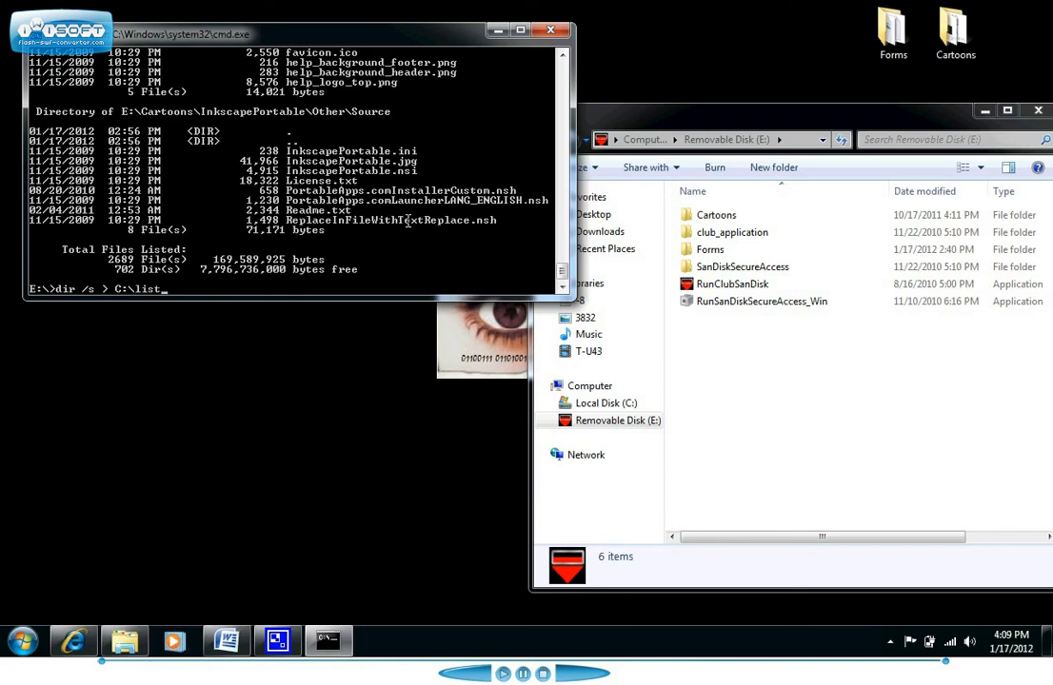
pyautogui.write('.txt')
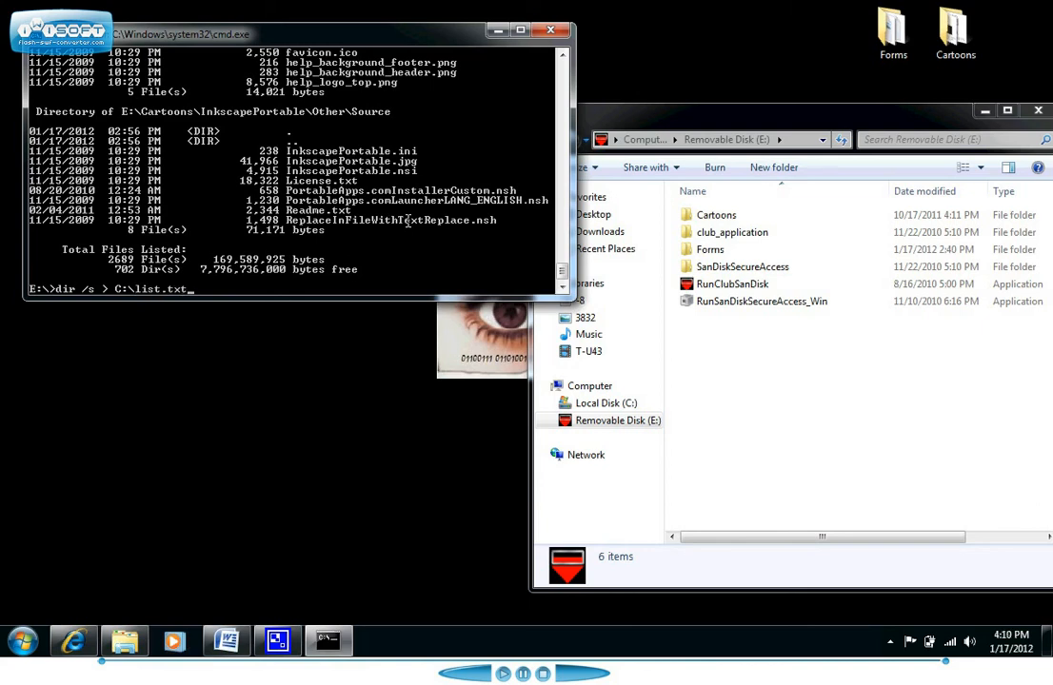
# Step: Open list.txt from Local Disk (C:) in Notepad to view the E: listing
pyautogui.click(23, 642)
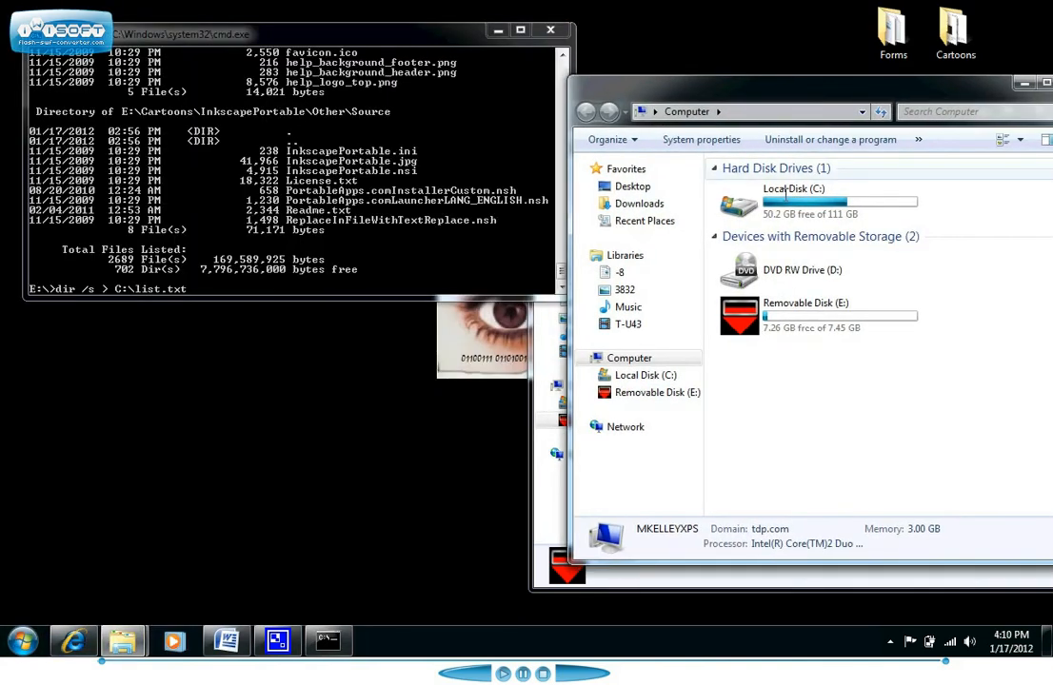
pyautogui.doubleClick(794, 188)
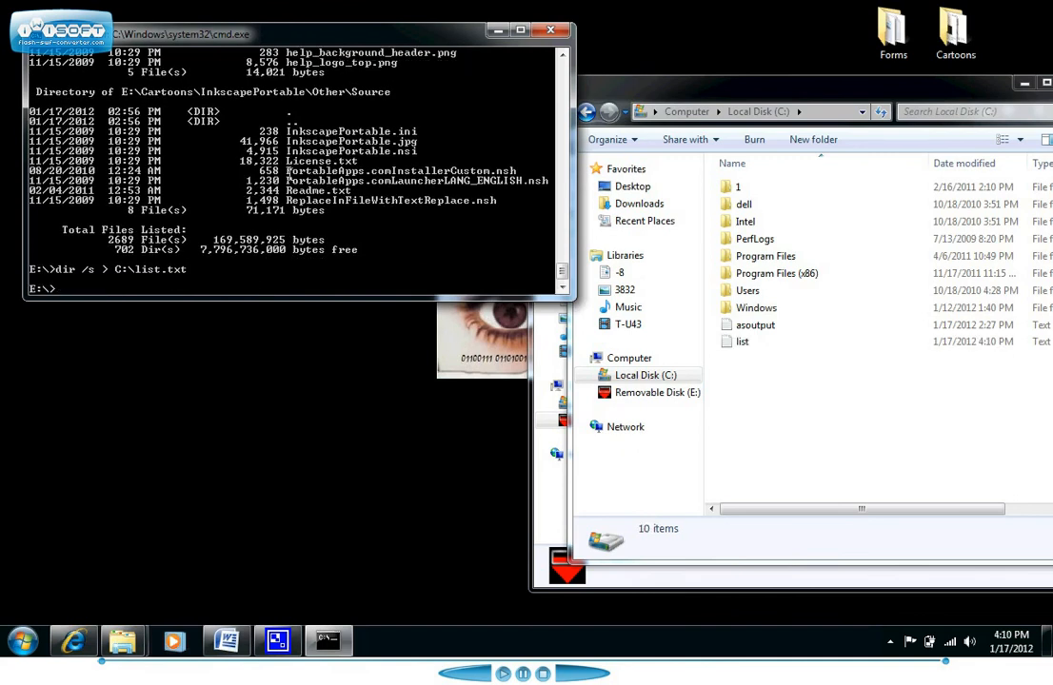
pyautogui.click(742, 340)
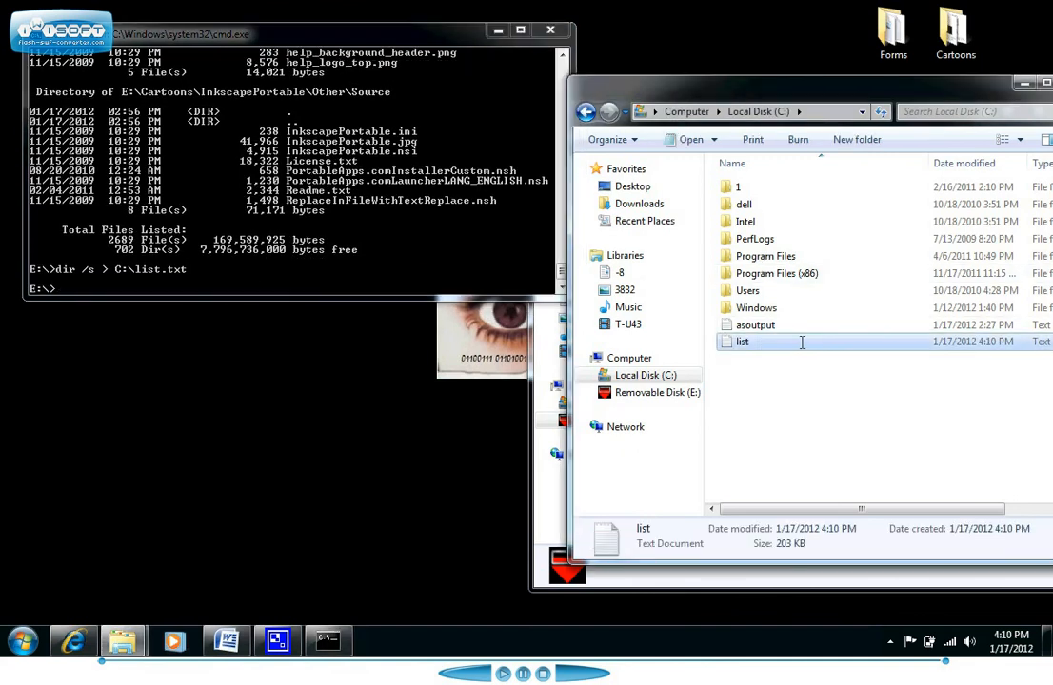
pyautogui.doubleClick(741, 341)
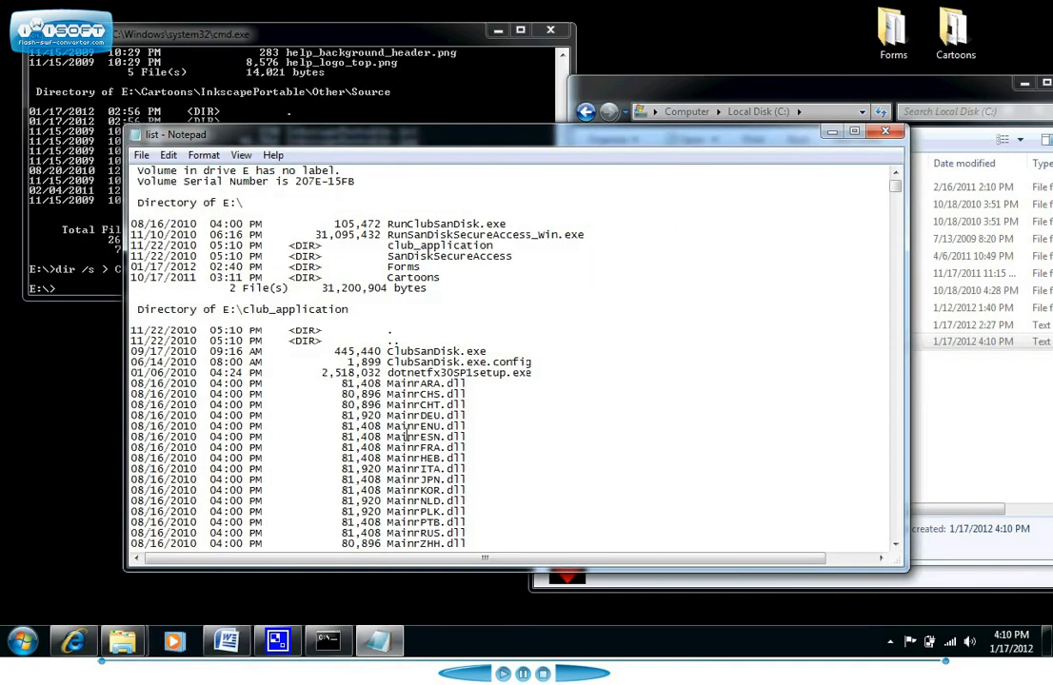
pyautogui.scroll(-3)
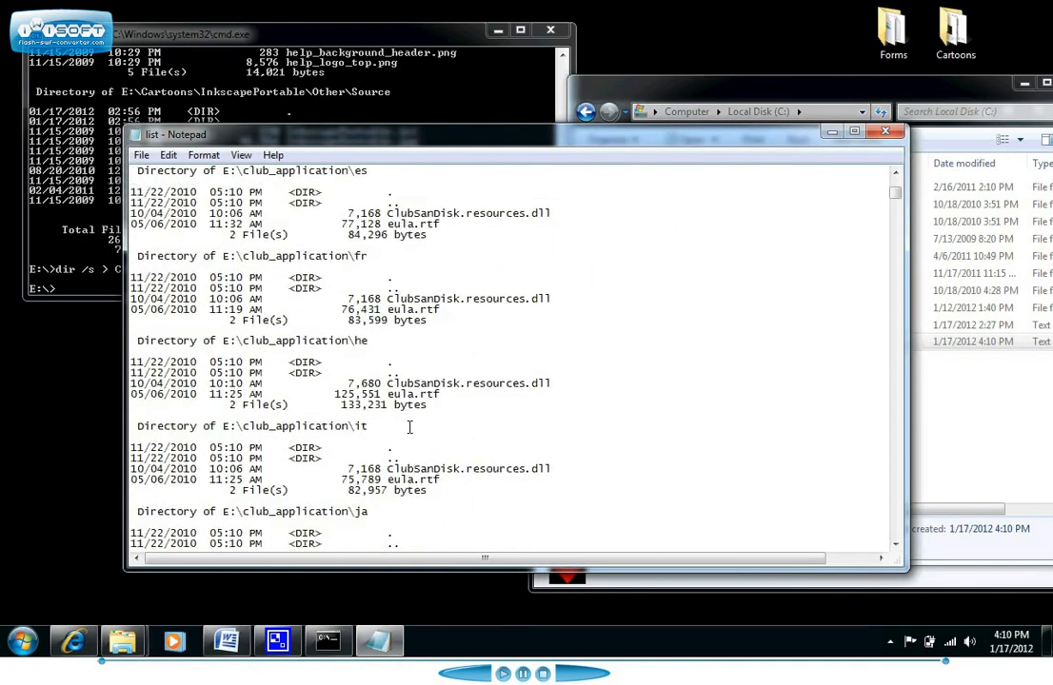